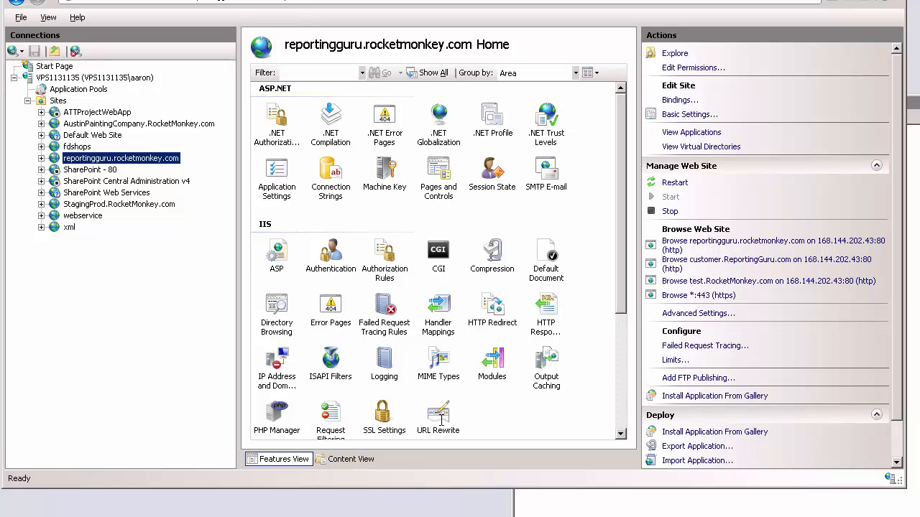
Open the URL Rewrite feature for the reportingguru.rocketmonkey.com site.
{"action": "left_click", "coordinate": [438, 416]}
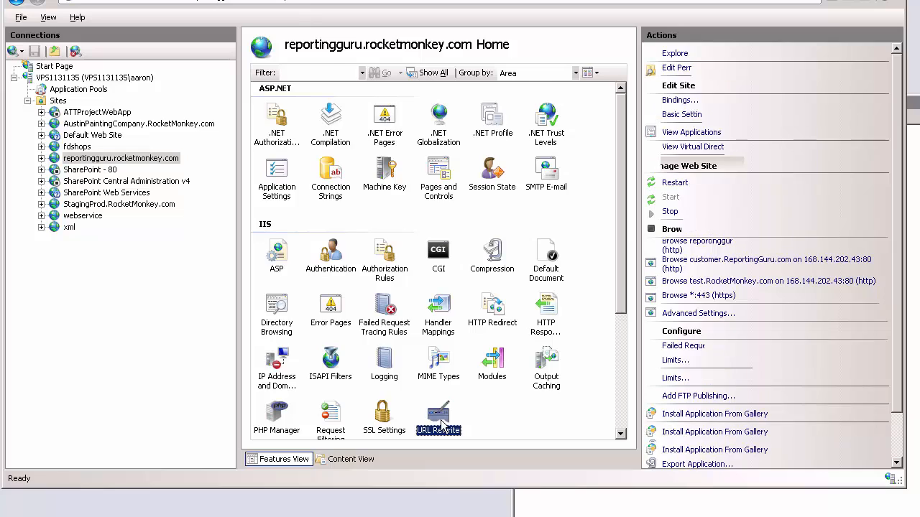
{"action": "double_click", "coordinate": [438, 414]}
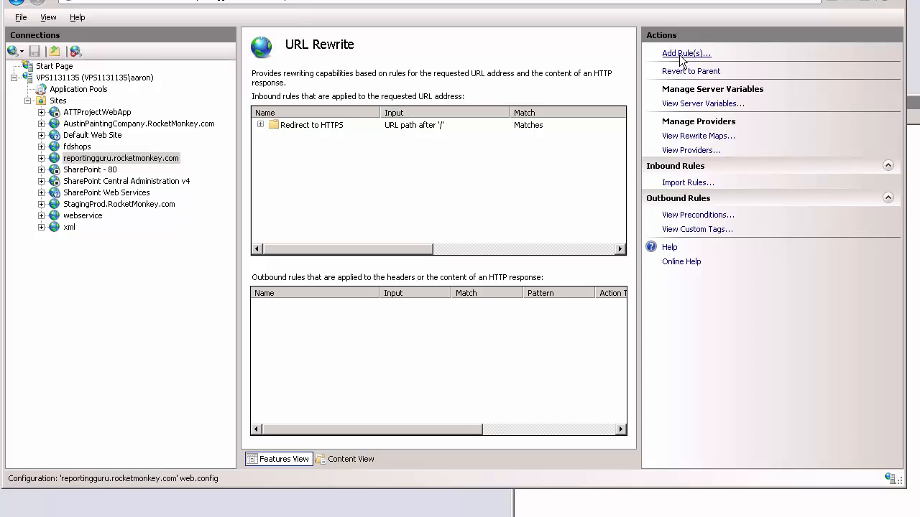
{"action": "left_click", "coordinate": [686, 53]}
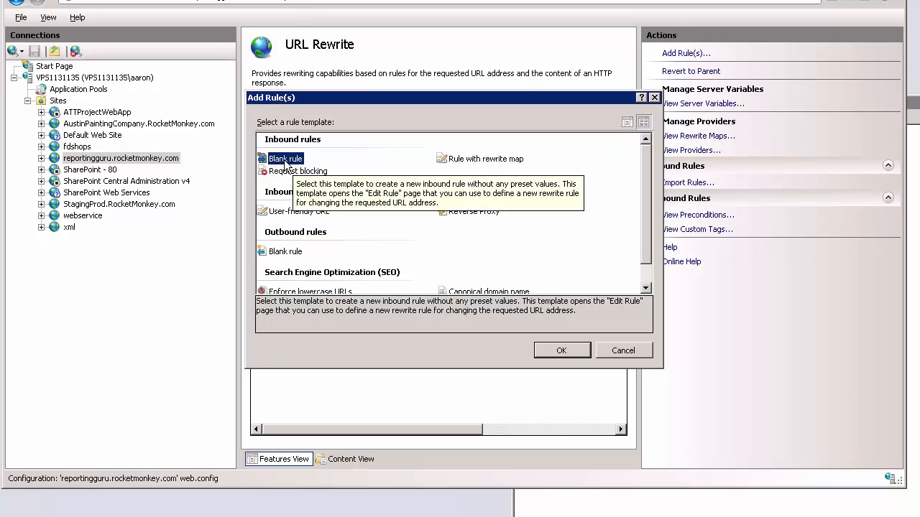
{"action": "mouse_move", "coordinate": [406, 214]}
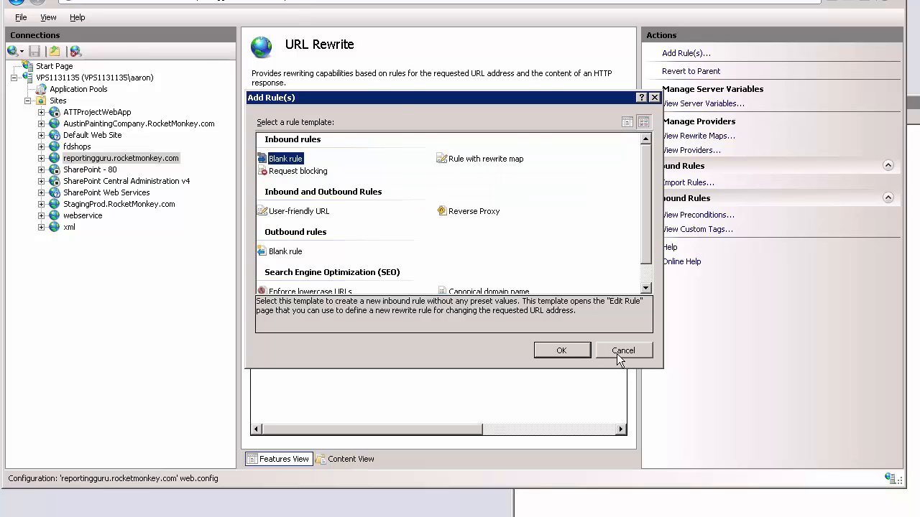
{"action": "left_click", "coordinate": [623, 350]}
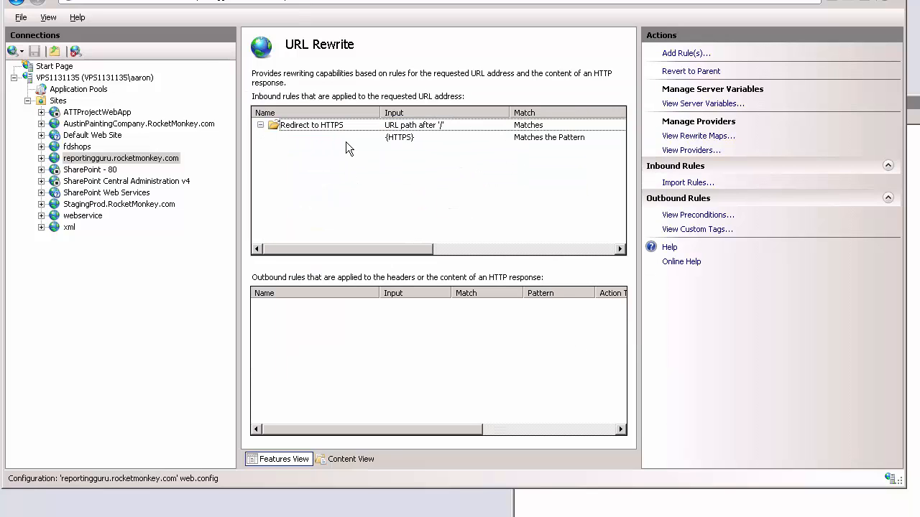
Edit the 'Redirect to HTTPS' inbound rule to review its (.*) pattern and {HTTPS} ^OFF$ condition.
{"action": "left_click", "coordinate": [310, 123]}
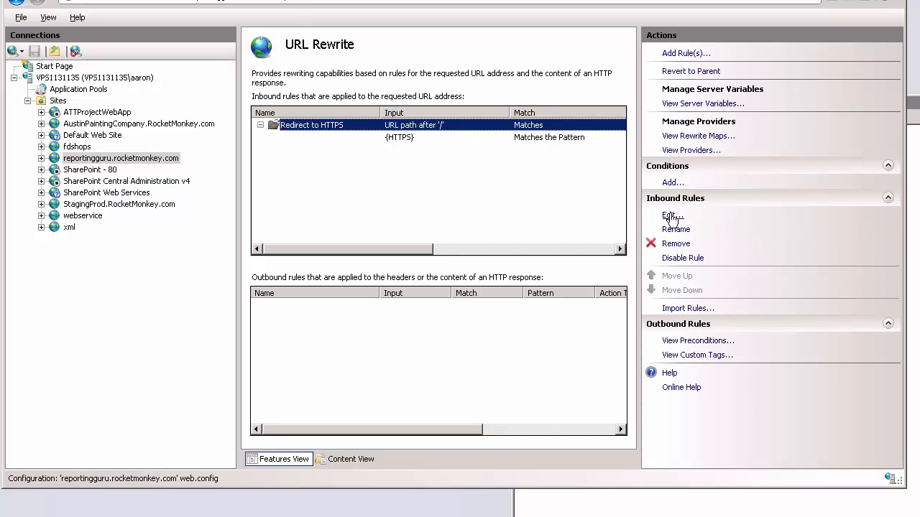
{"action": "left_click", "coordinate": [668, 215]}
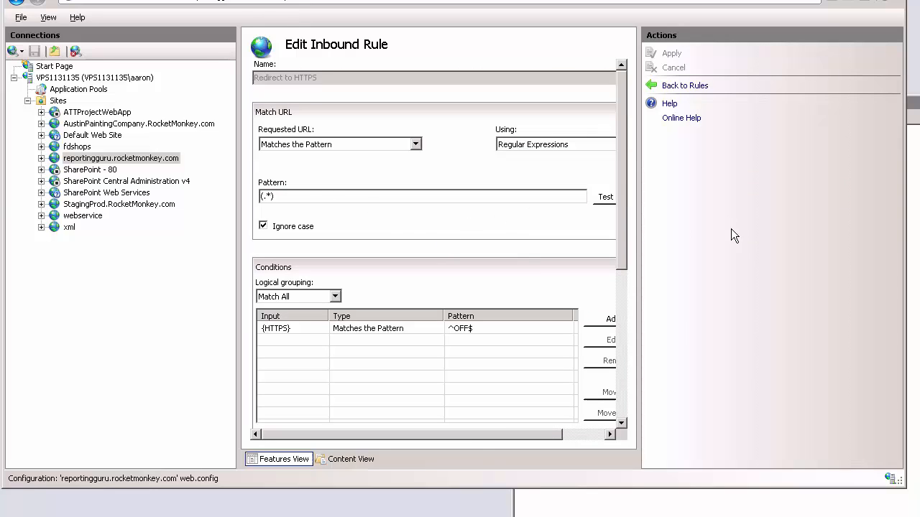
{"action": "mouse_move", "coordinate": [641, 496]}
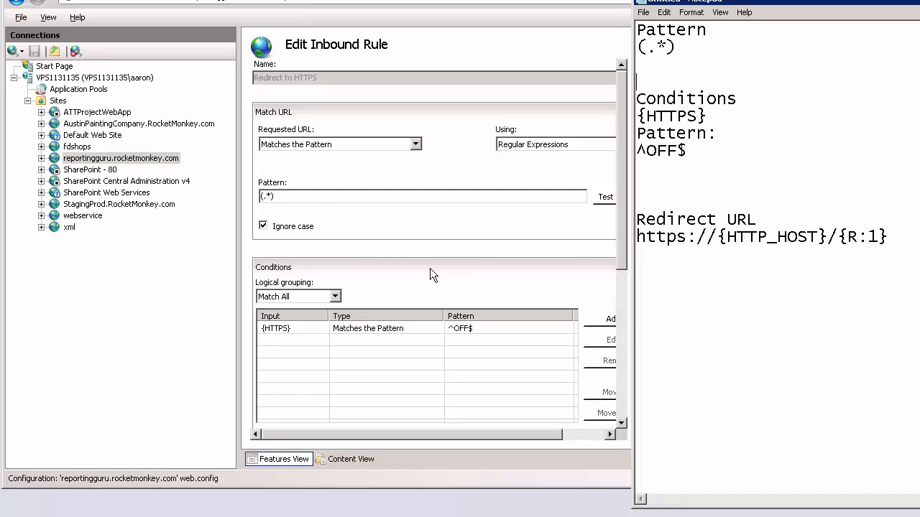
{"action": "mouse_move", "coordinate": [278, 120]}
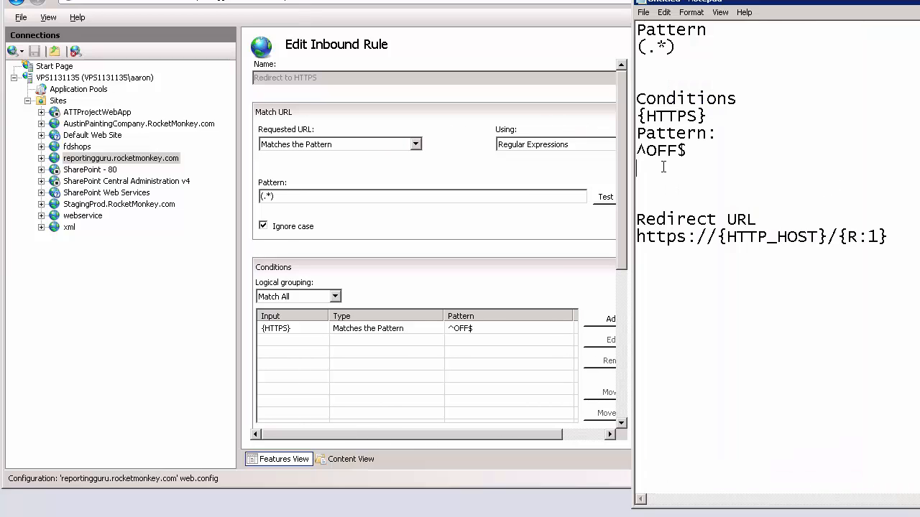
{"action": "double_click", "coordinate": [678, 115]}
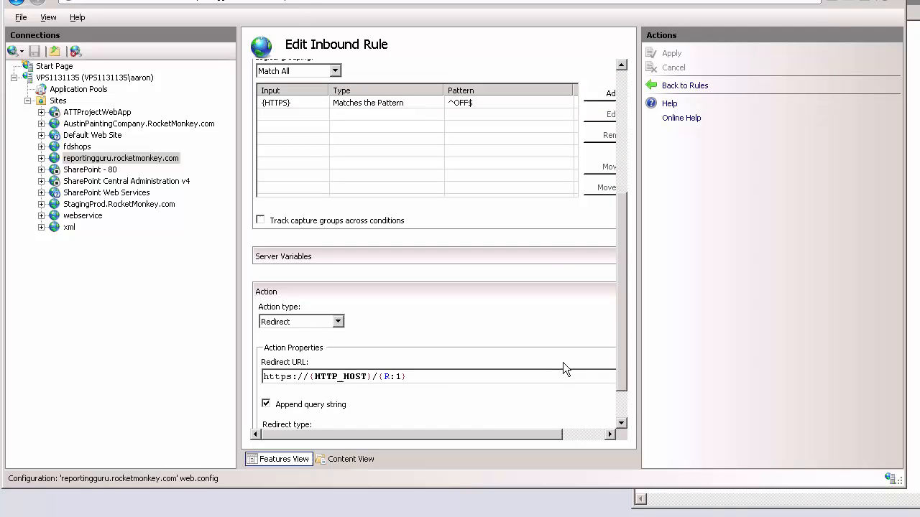
{"action": "mouse_move", "coordinate": [270, 308]}
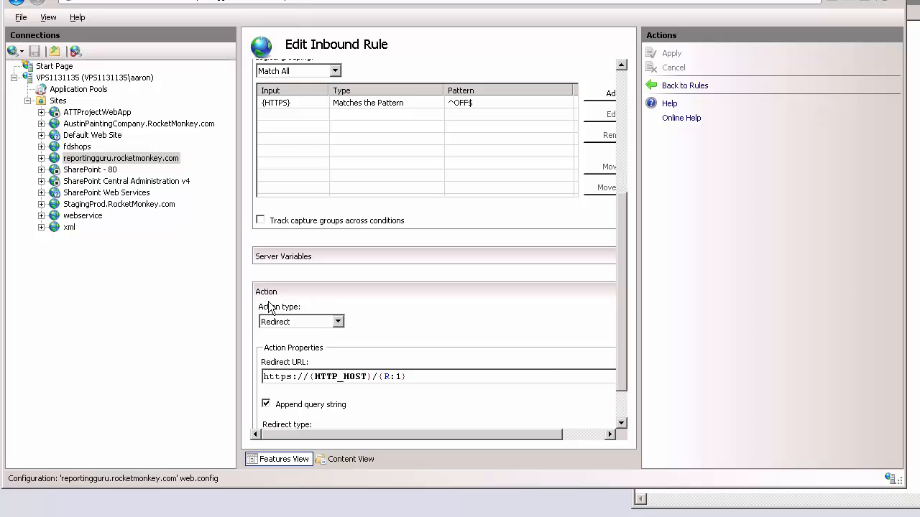
{"action": "mouse_move", "coordinate": [284, 396]}
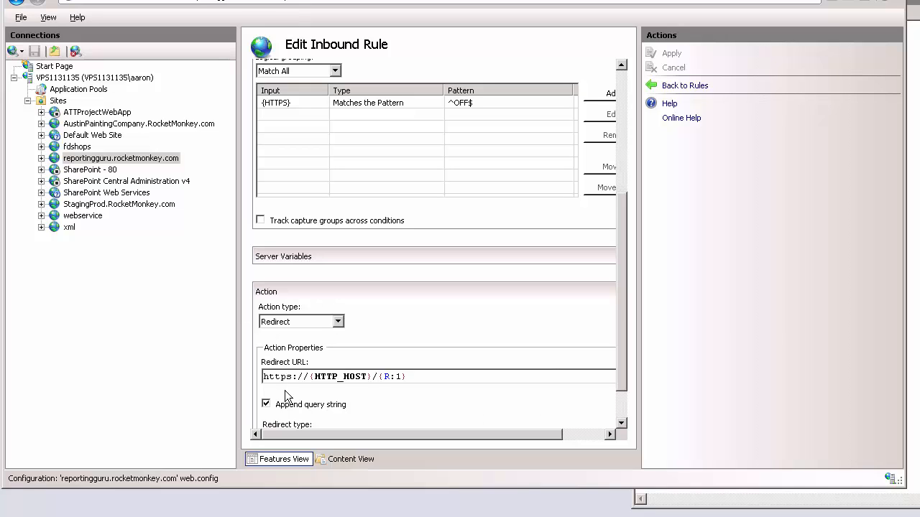
{"action": "scroll", "scroll_direction": "down", "scroll_amount": 3}
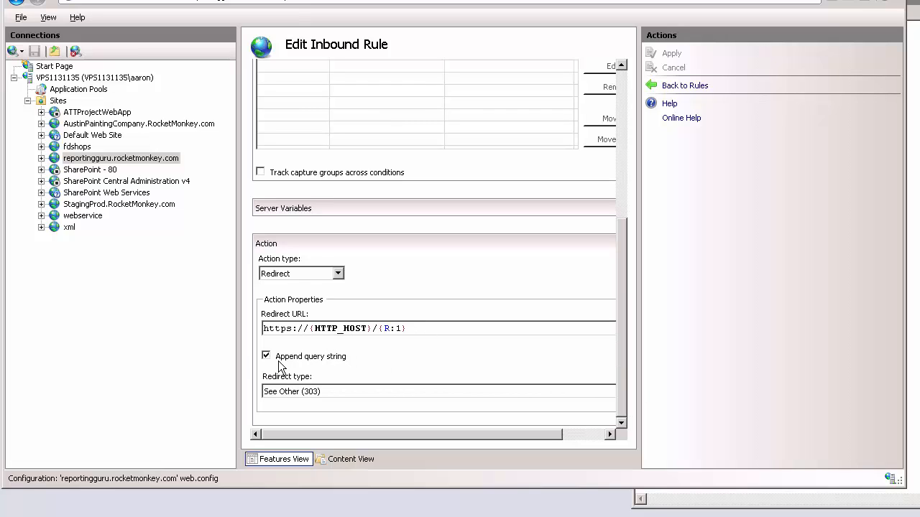
{"action": "left_click", "coordinate": [265, 356]}
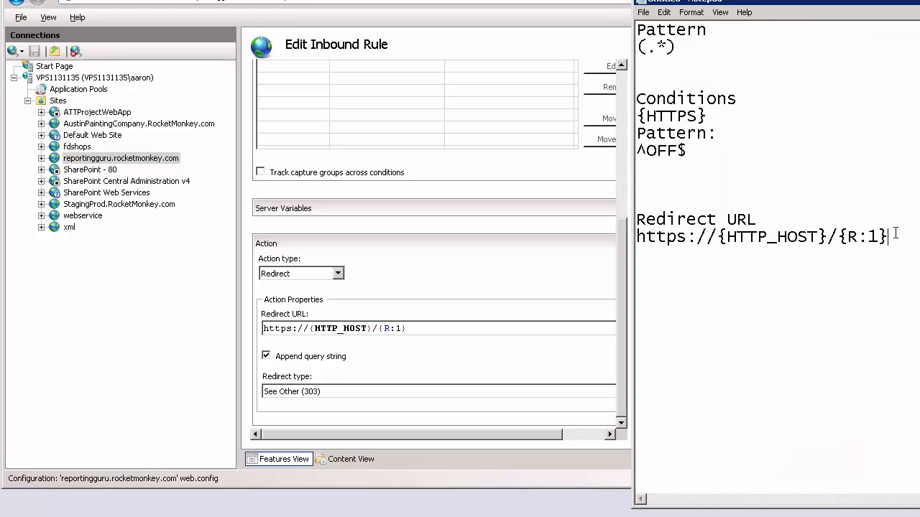
{"action": "triple_click", "coordinate": [762, 237]}
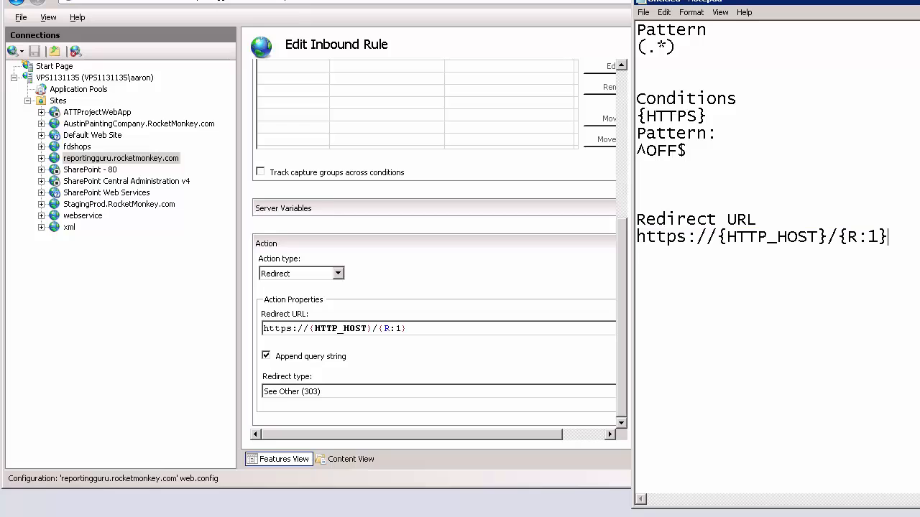
{"action": "mouse_move", "coordinate": [845, 425]}
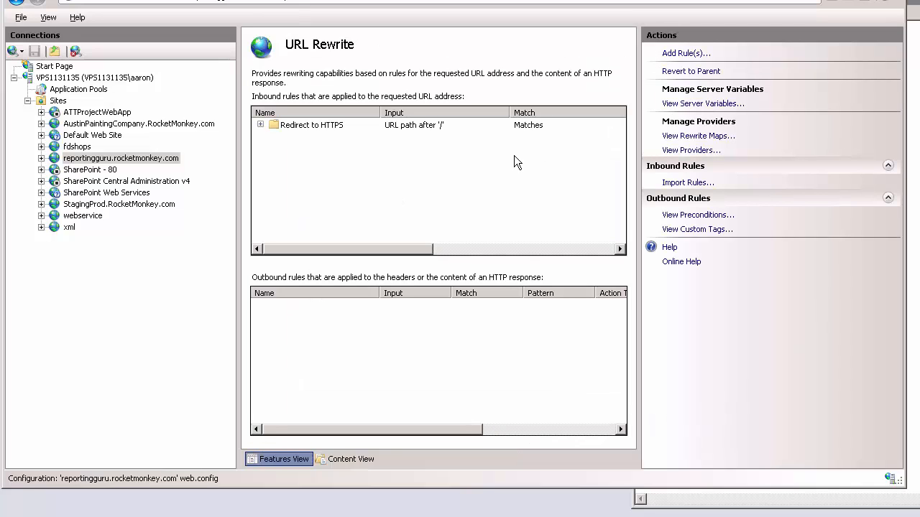
Expand the 'Redirect to HTTPS' rule to list its {HTTPS} Matches the Pattern condition.
{"action": "left_click", "coordinate": [262, 123]}
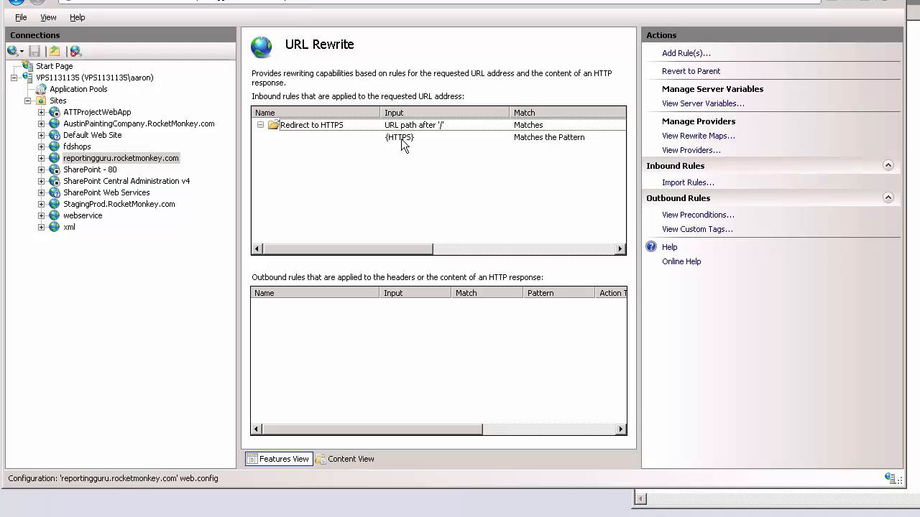
{"action": "mouse_move", "coordinate": [404, 141]}
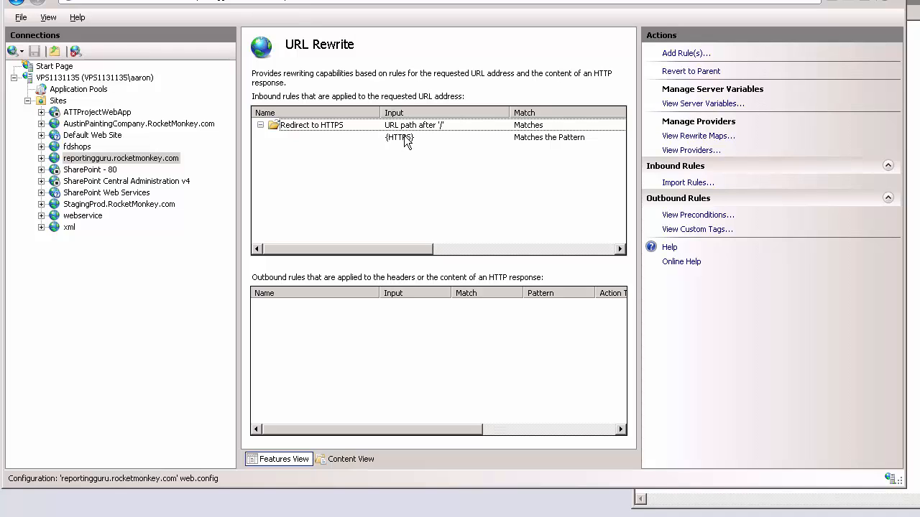
{"action": "mouse_move", "coordinate": [405, 146]}
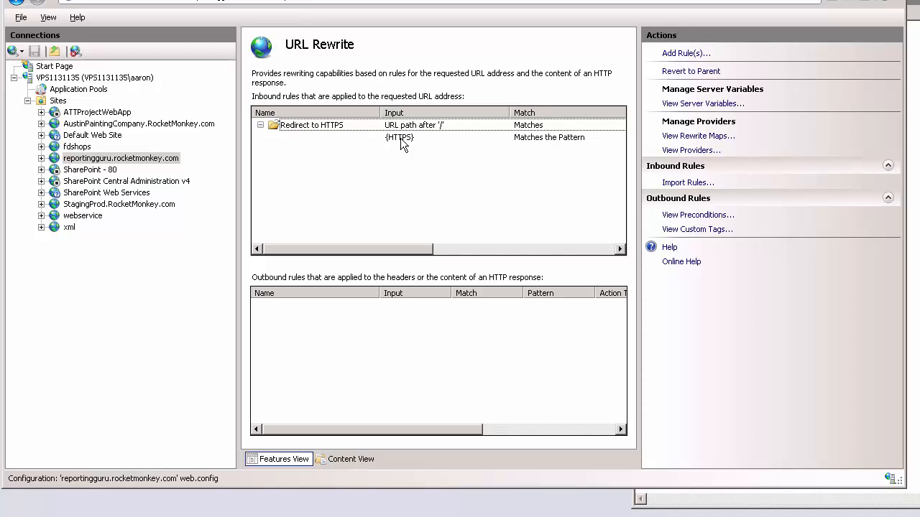